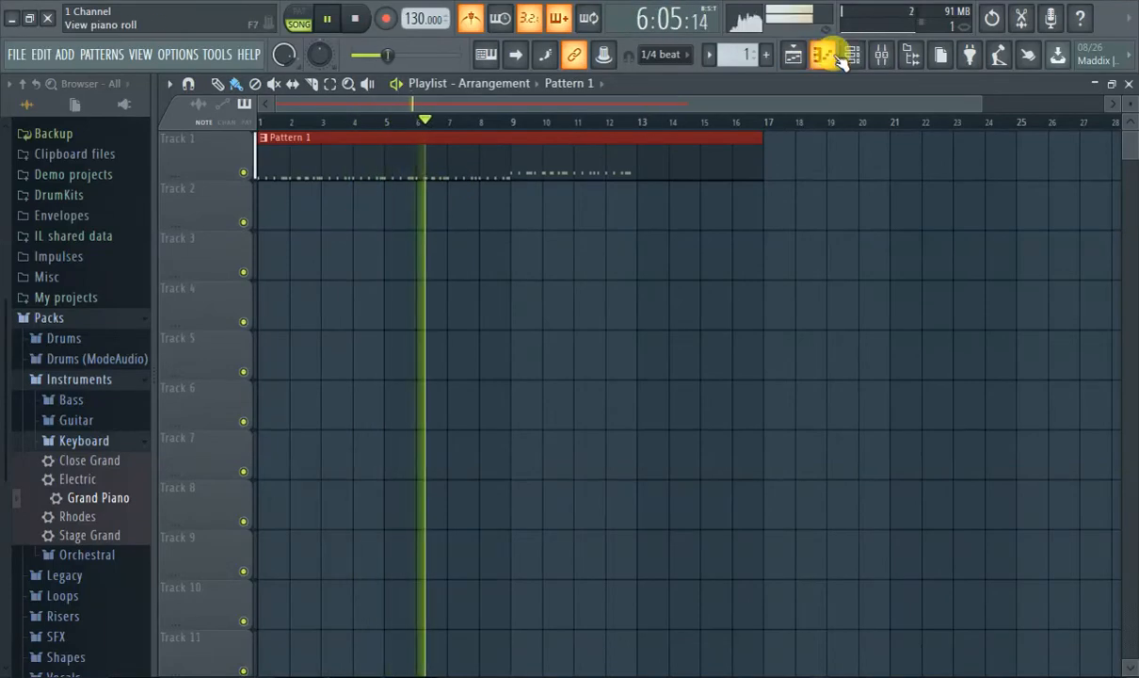
Show the Hat channel's notes in the piano roll.
left_click(822, 54)
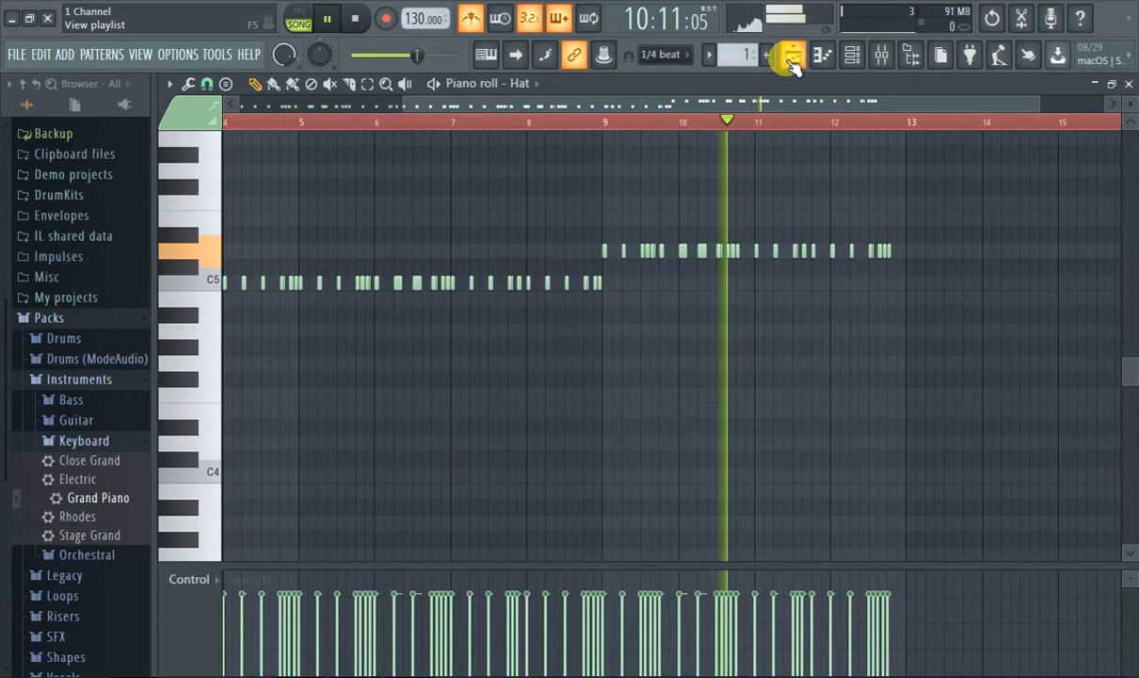
From the Mixer, create a volume automation clip for Insert 3 on Track 2.
left_click(793, 54)
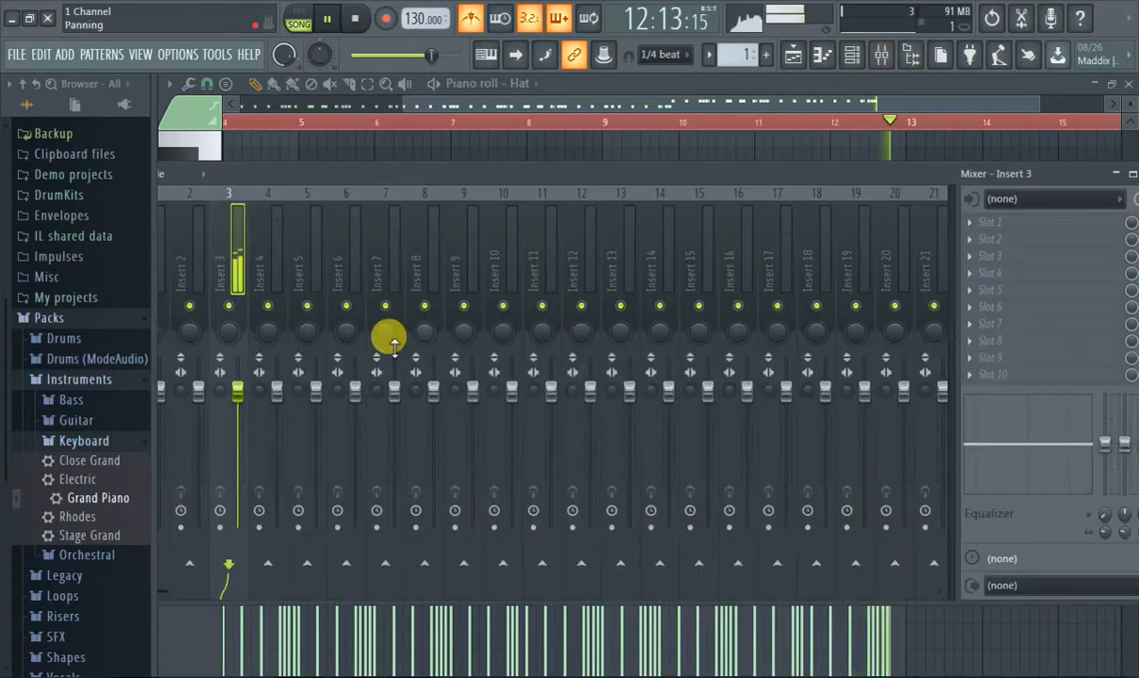
right_click(237, 388)
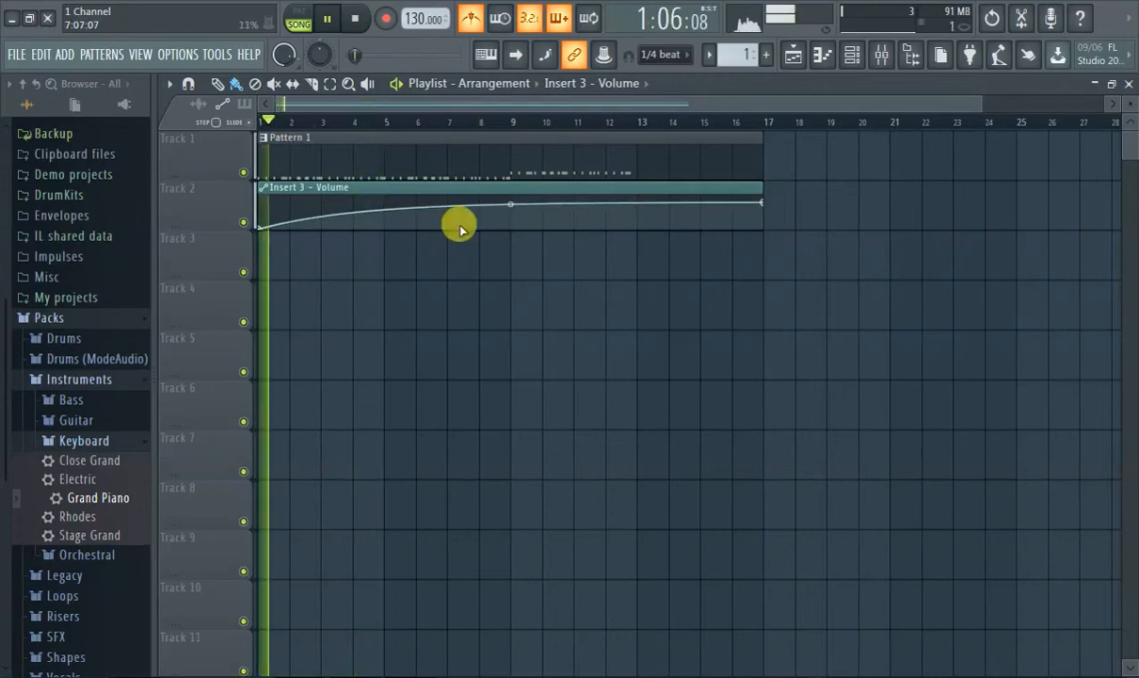
left_click(470, 19)
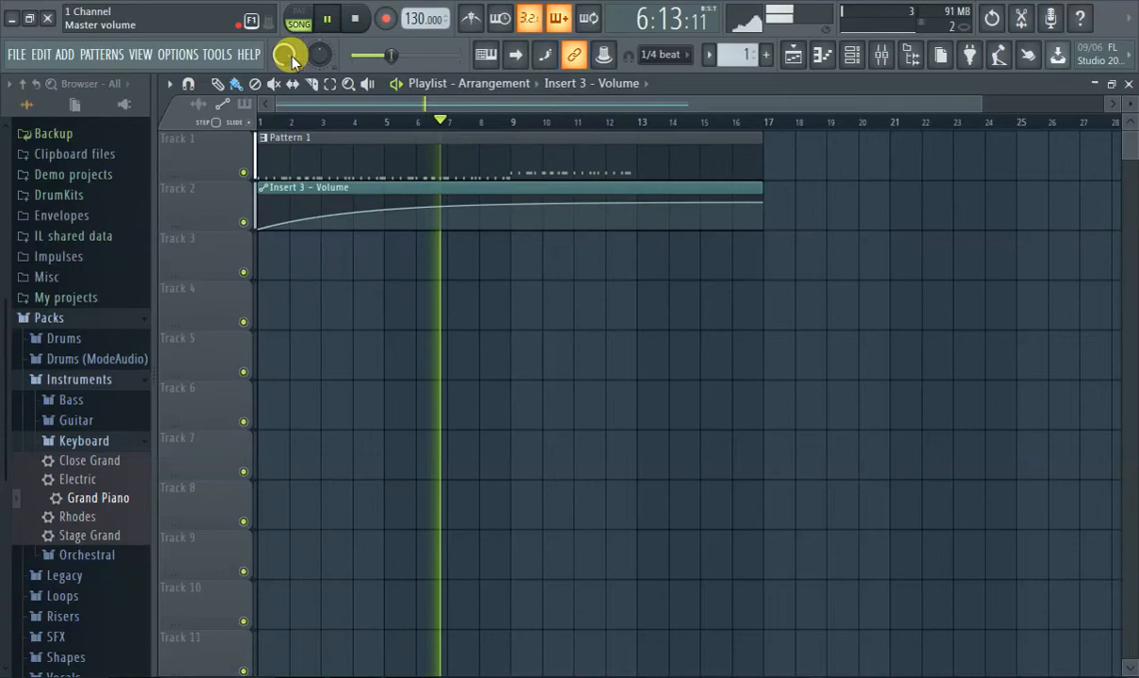
Create a Master volume automation clip and drag its final point down to fade out.
right_click(290, 54)
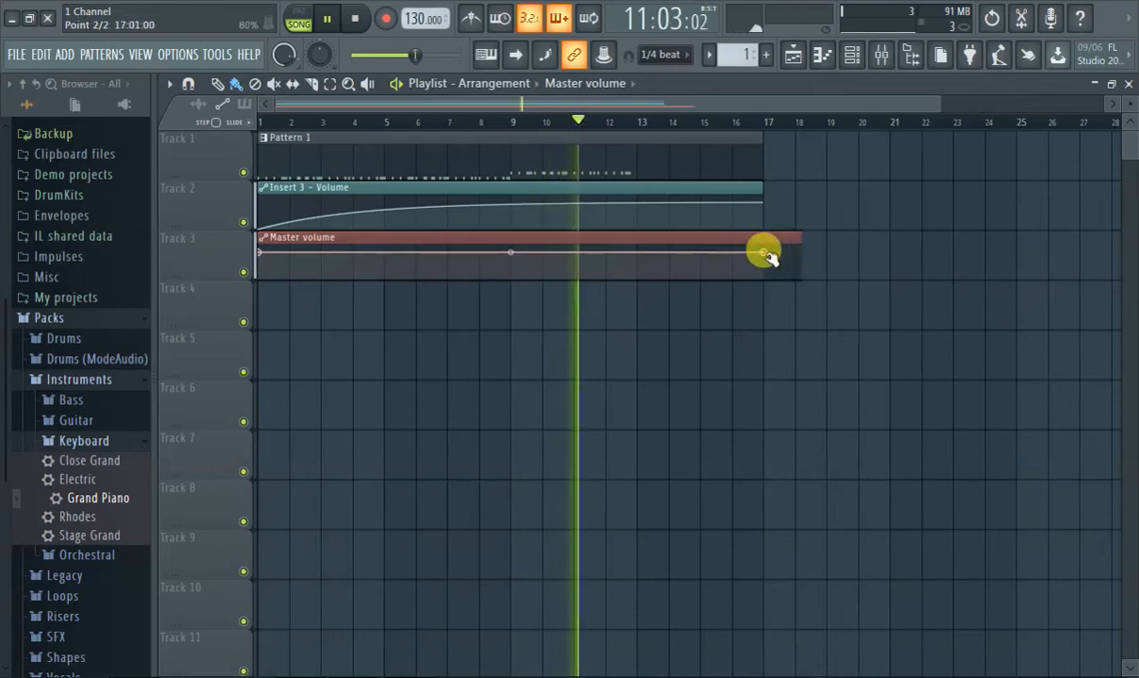
left_click_drag(763, 253, 763, 277)
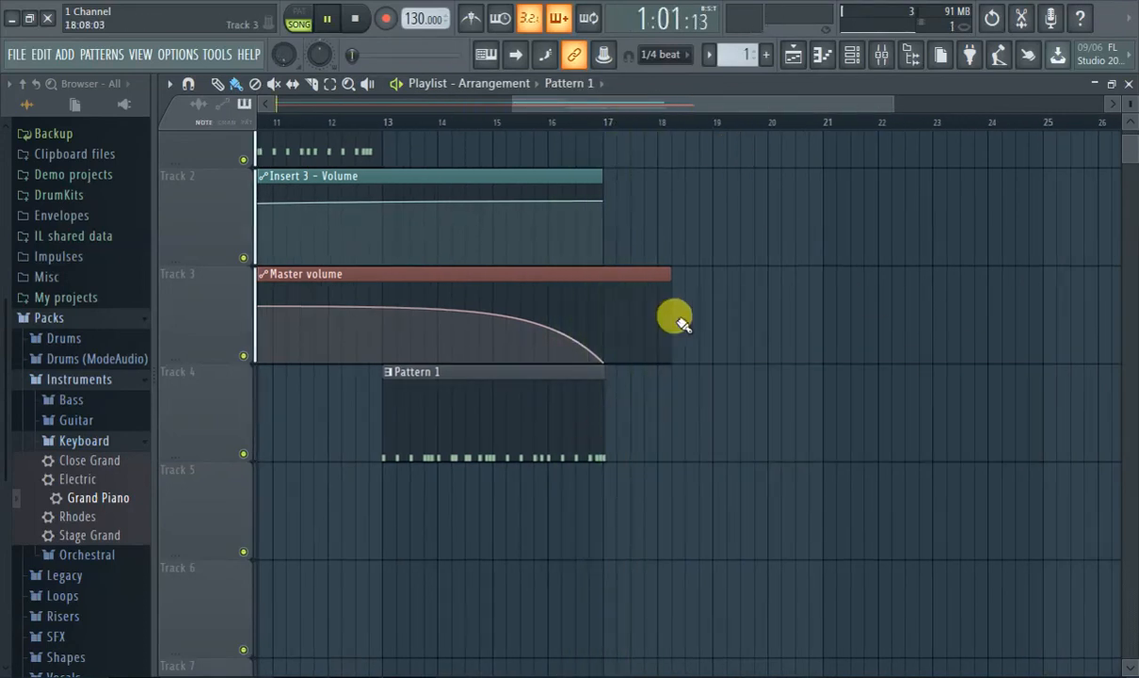
Shorten the Track 3 Master volume clip to end with the pattern.
left_click_drag(671, 317, 571, 283)
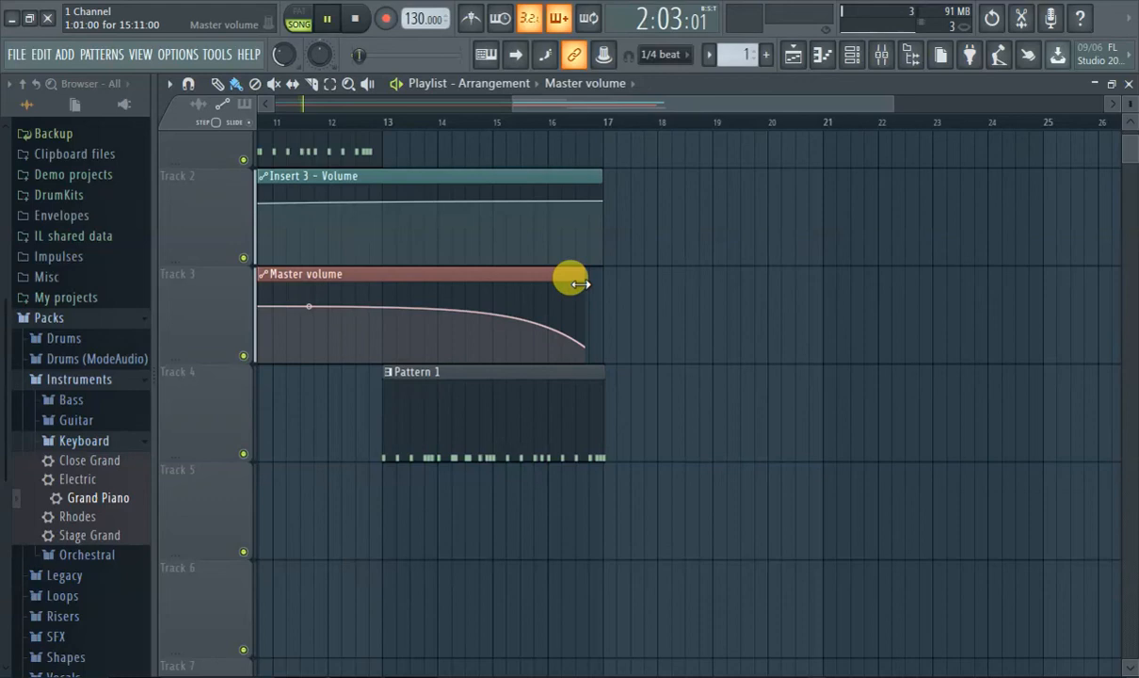